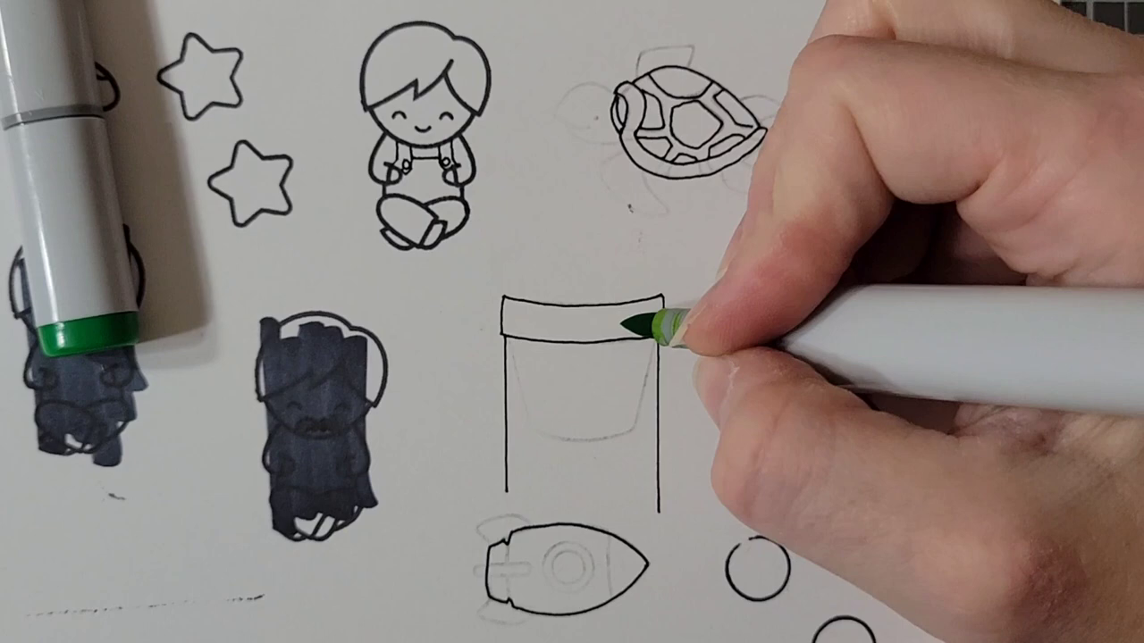
drag(625, 322, 617, 420)
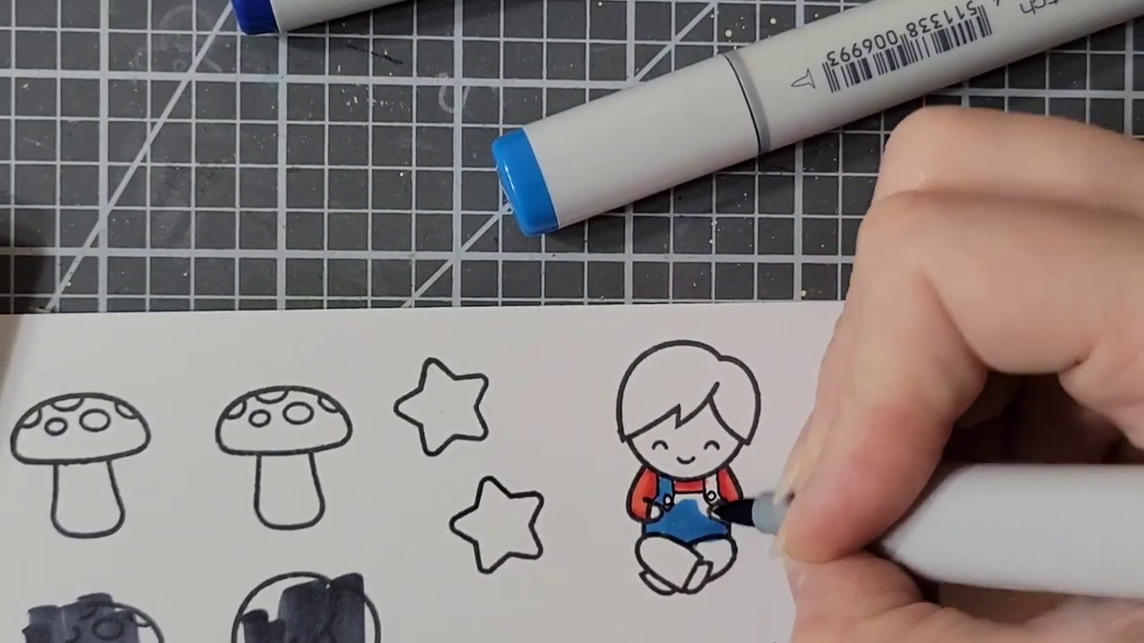
drag(714, 500, 679, 536)
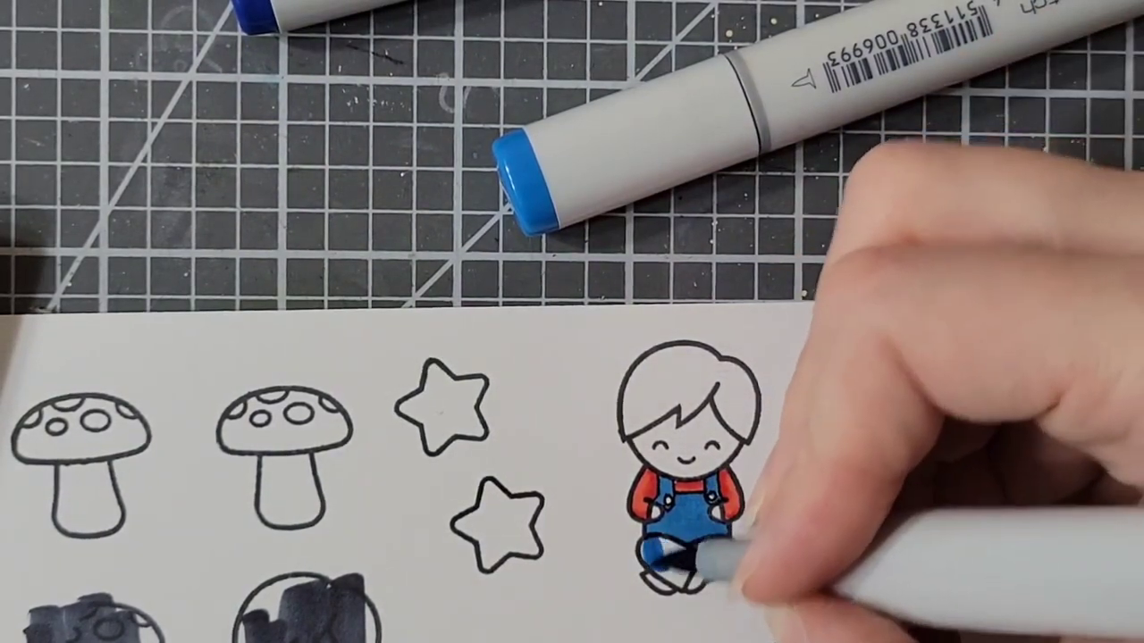